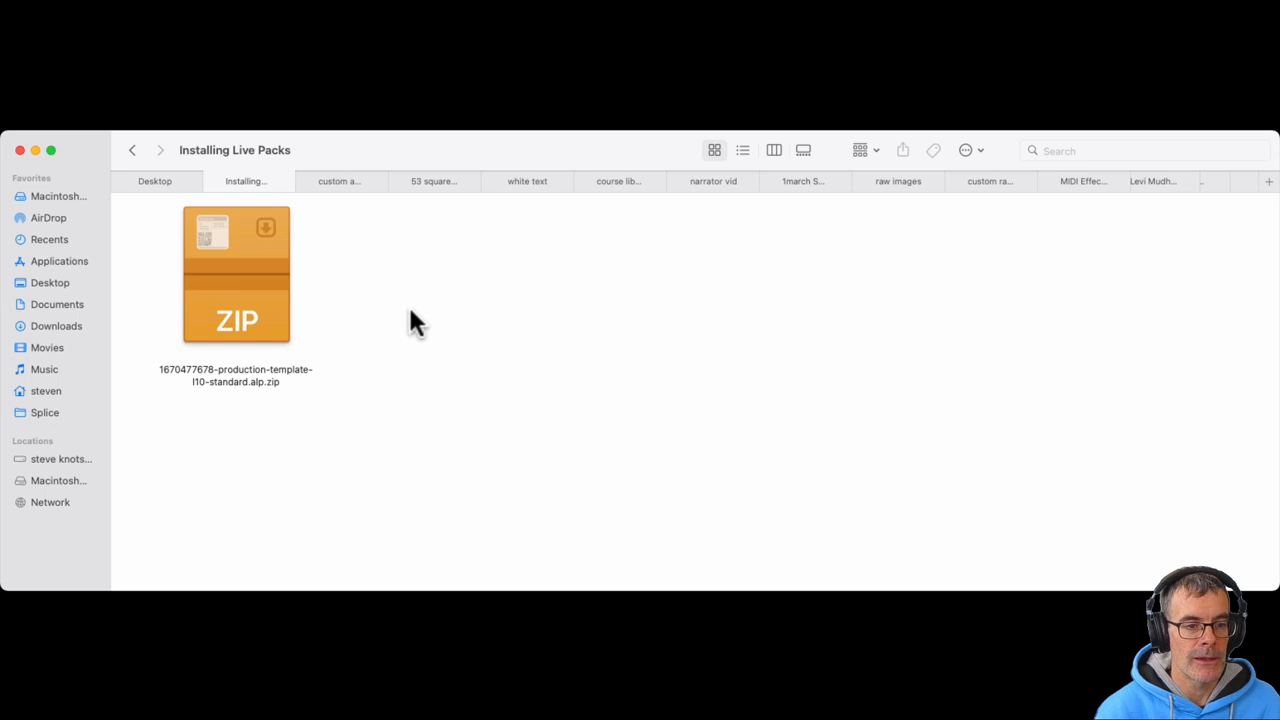
mouse_move(240, 300)
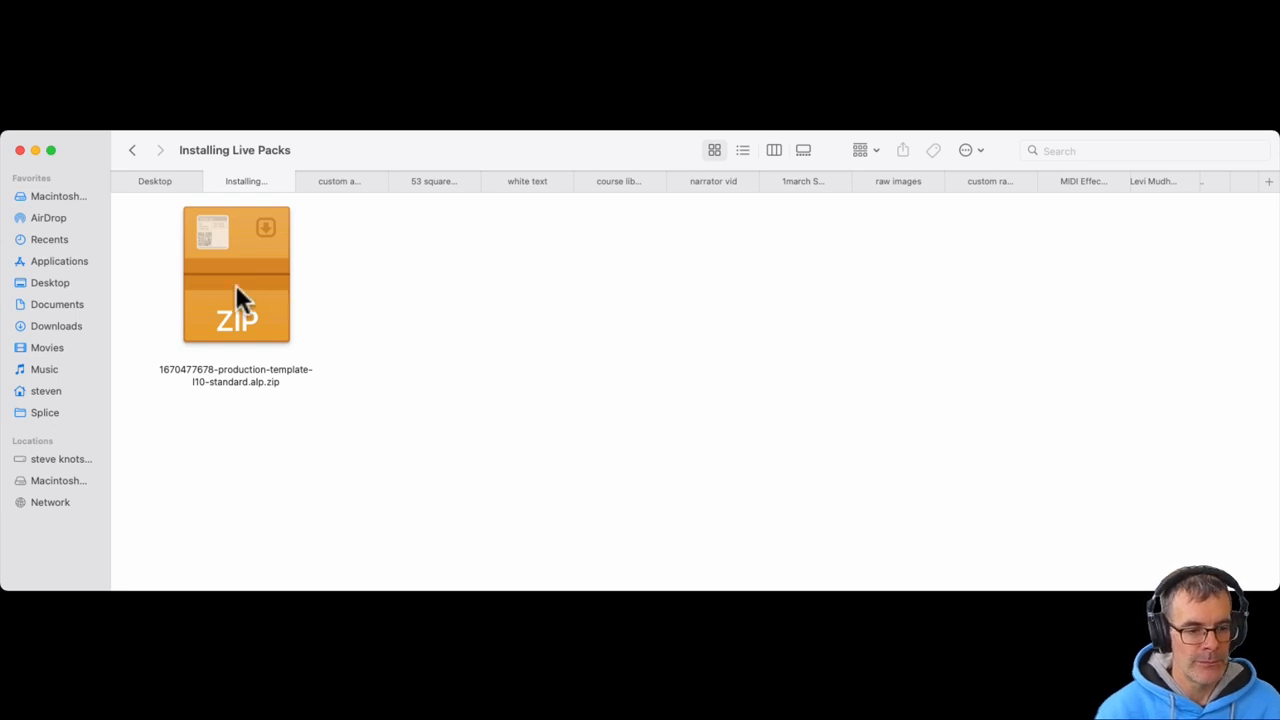
Unzip the downloaded pack and select the extracted Production Template L10 Standard.alp
left_click(236, 275)
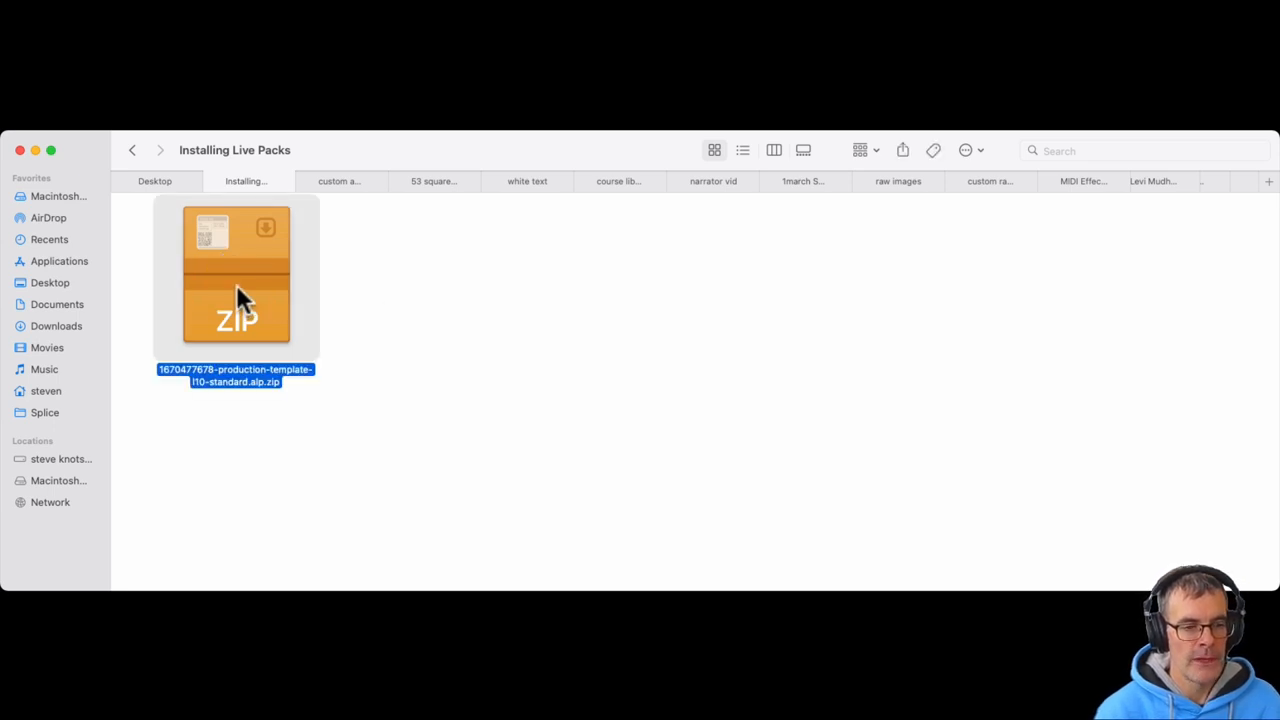
double_click(236, 275)
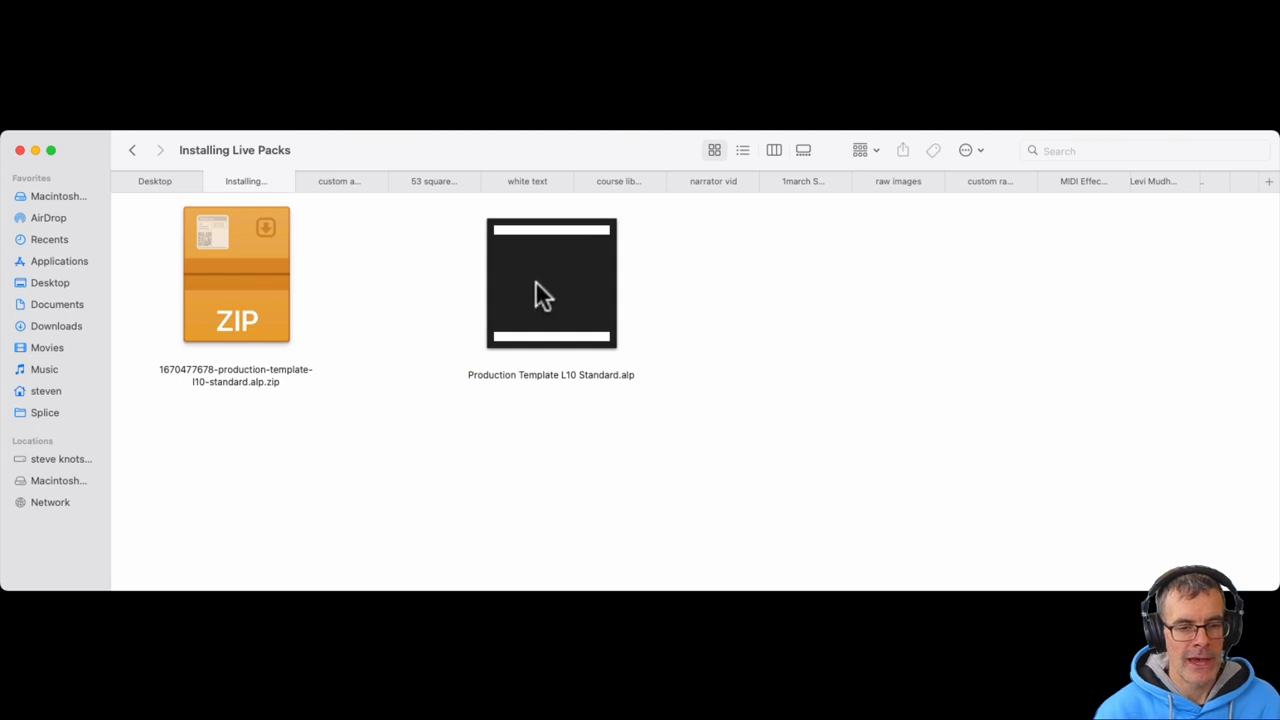
mouse_move(600, 415)
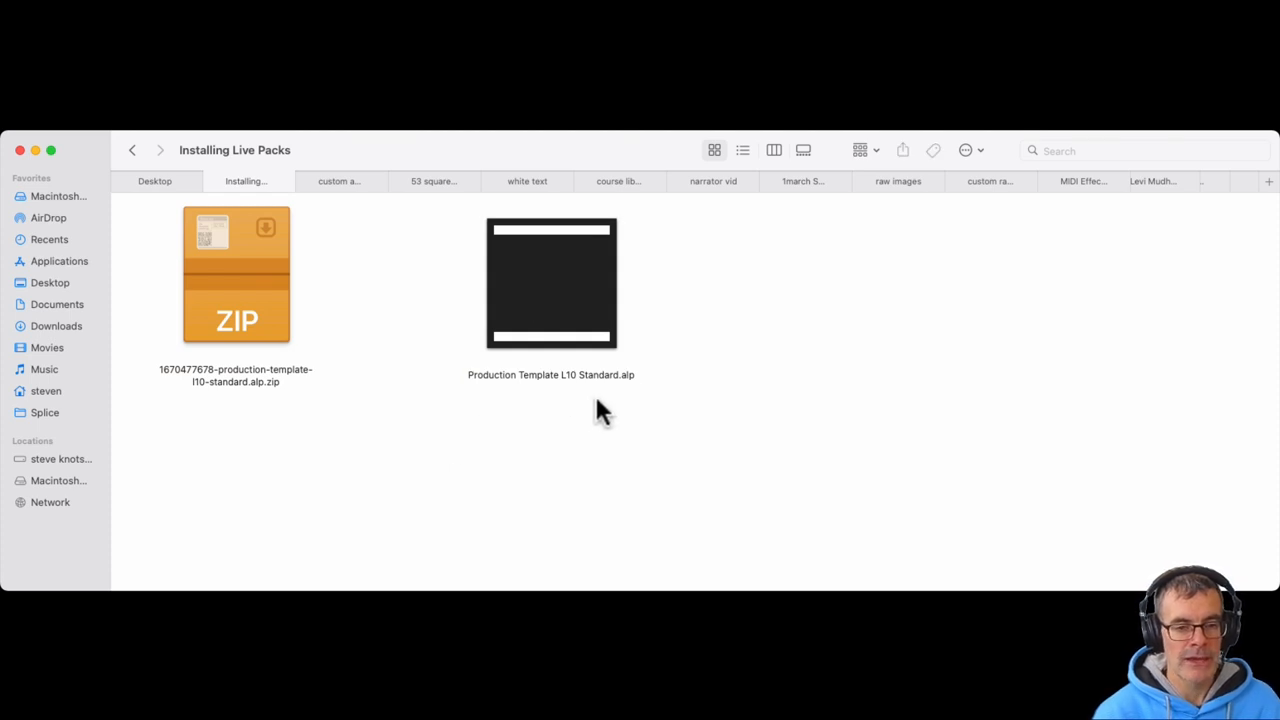
mouse_move(588, 432)
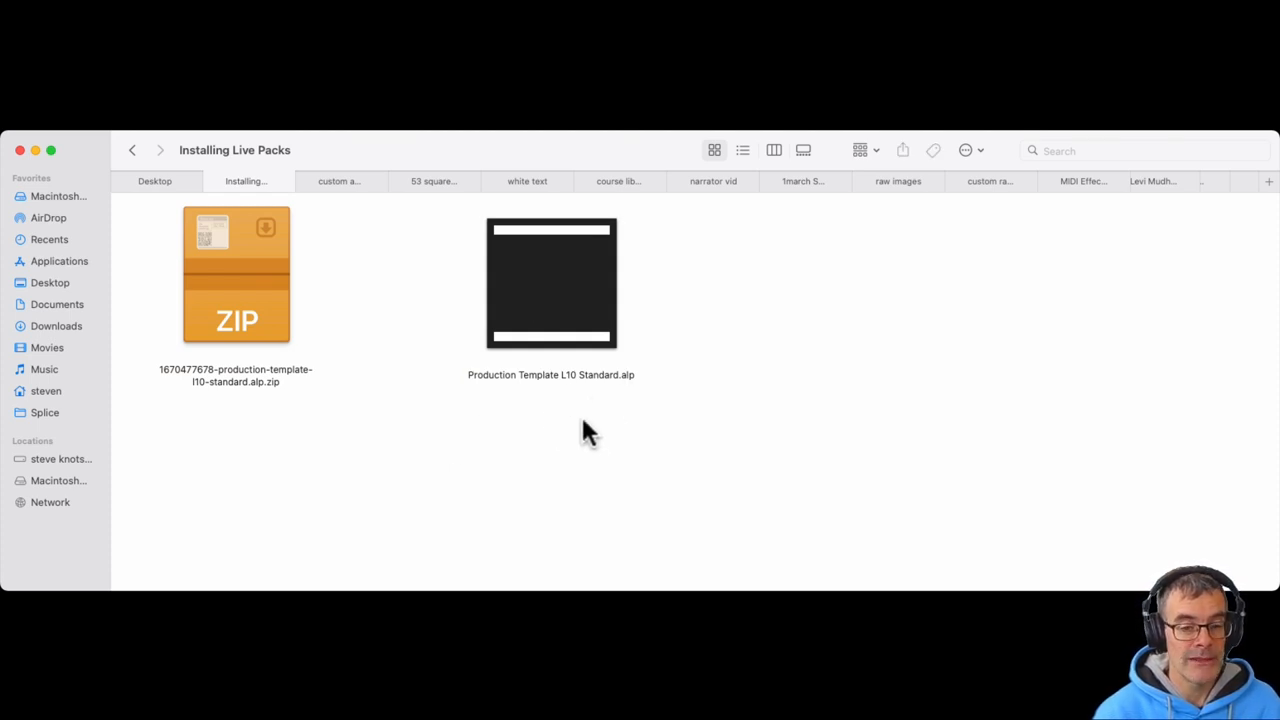
left_click(551, 283)
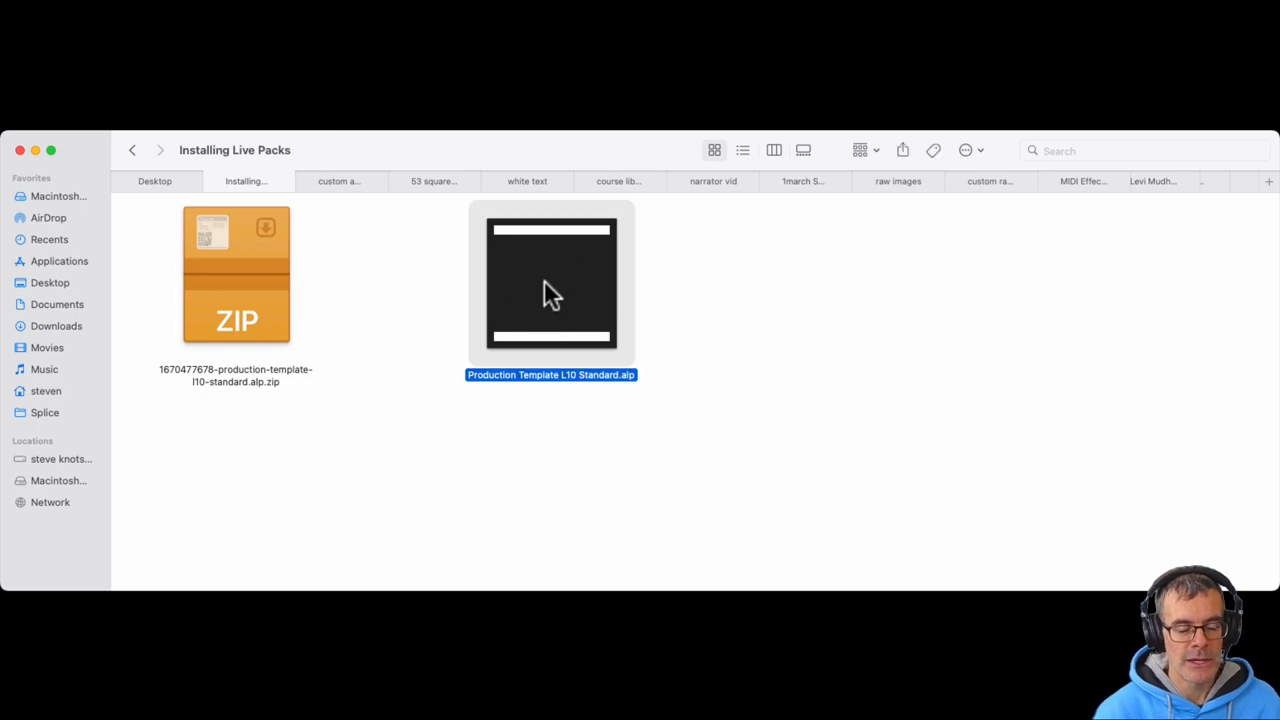
Install the .alp pack into Live with Music > Installing Live Packs as destination
double_click(551, 282)
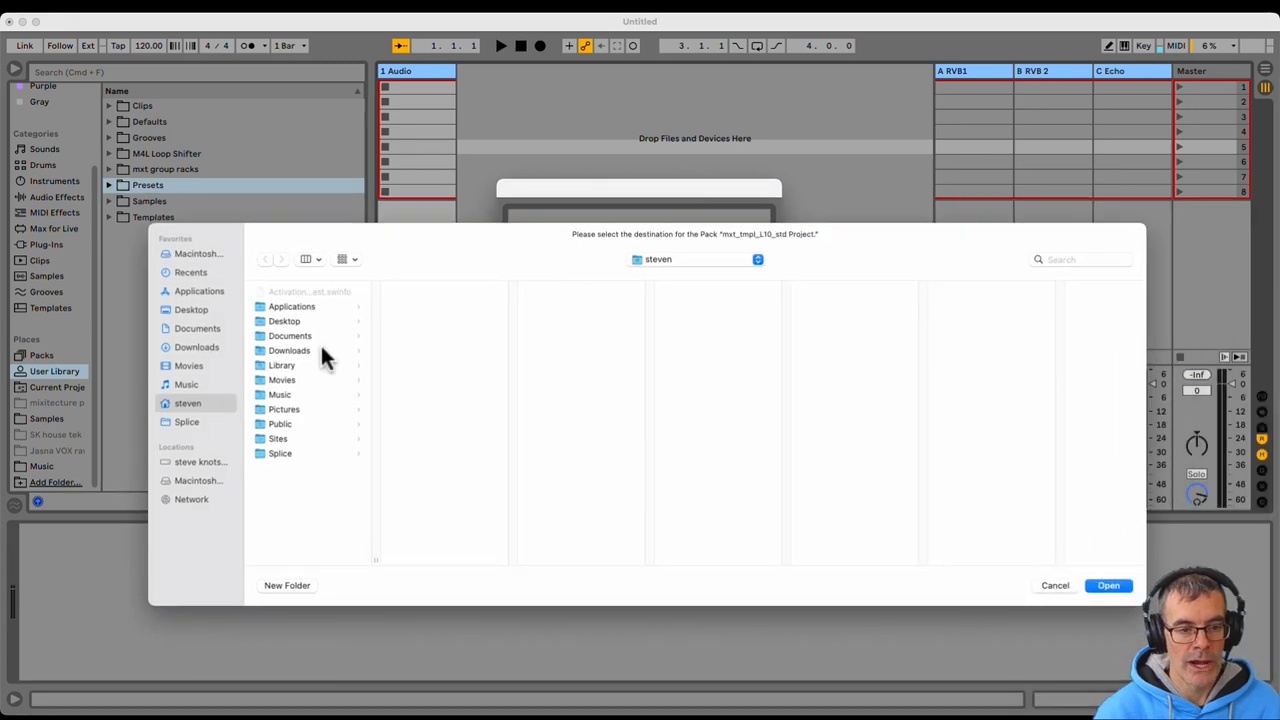
left_click(280, 394)
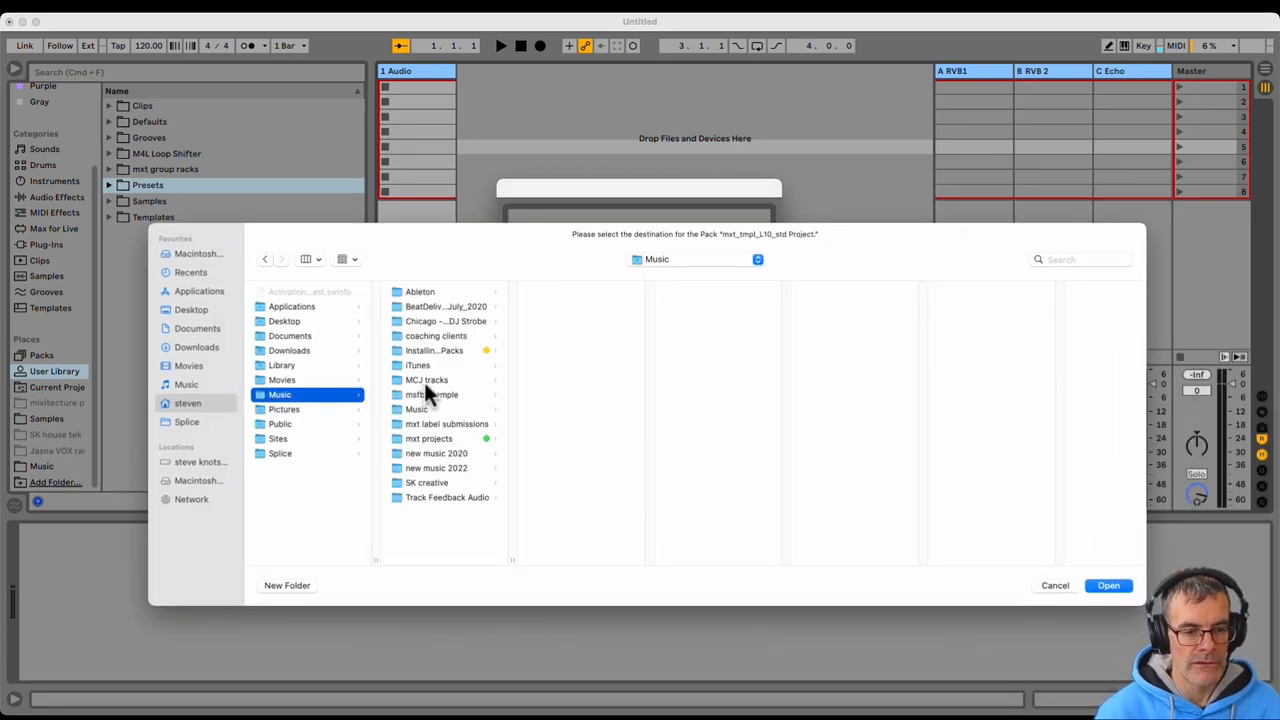
left_click(434, 350)
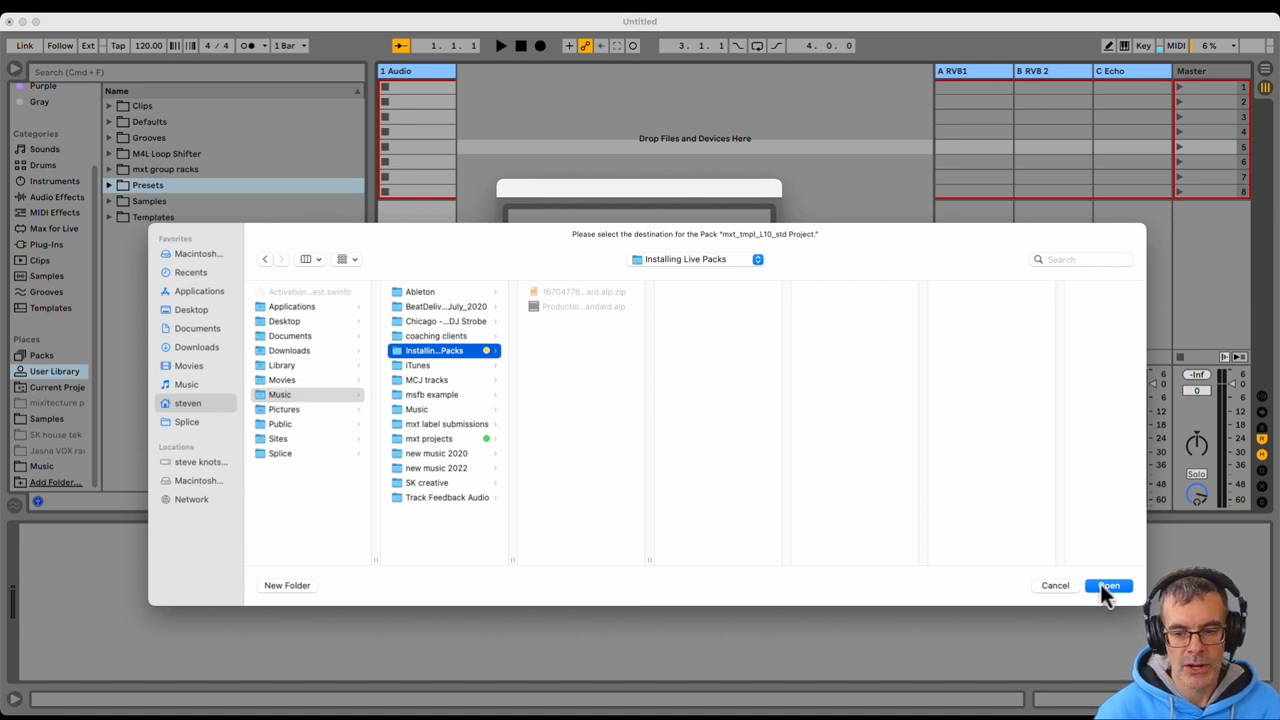
left_click(1107, 585)
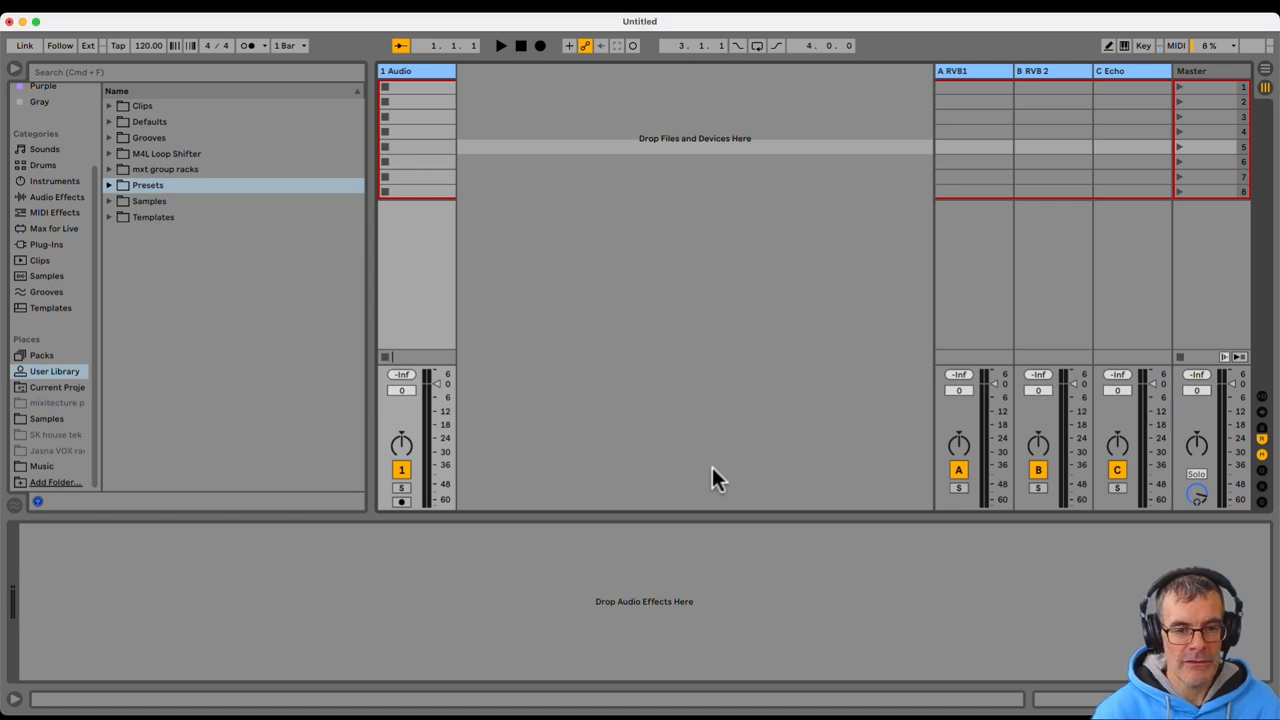
mouse_move(650, 318)
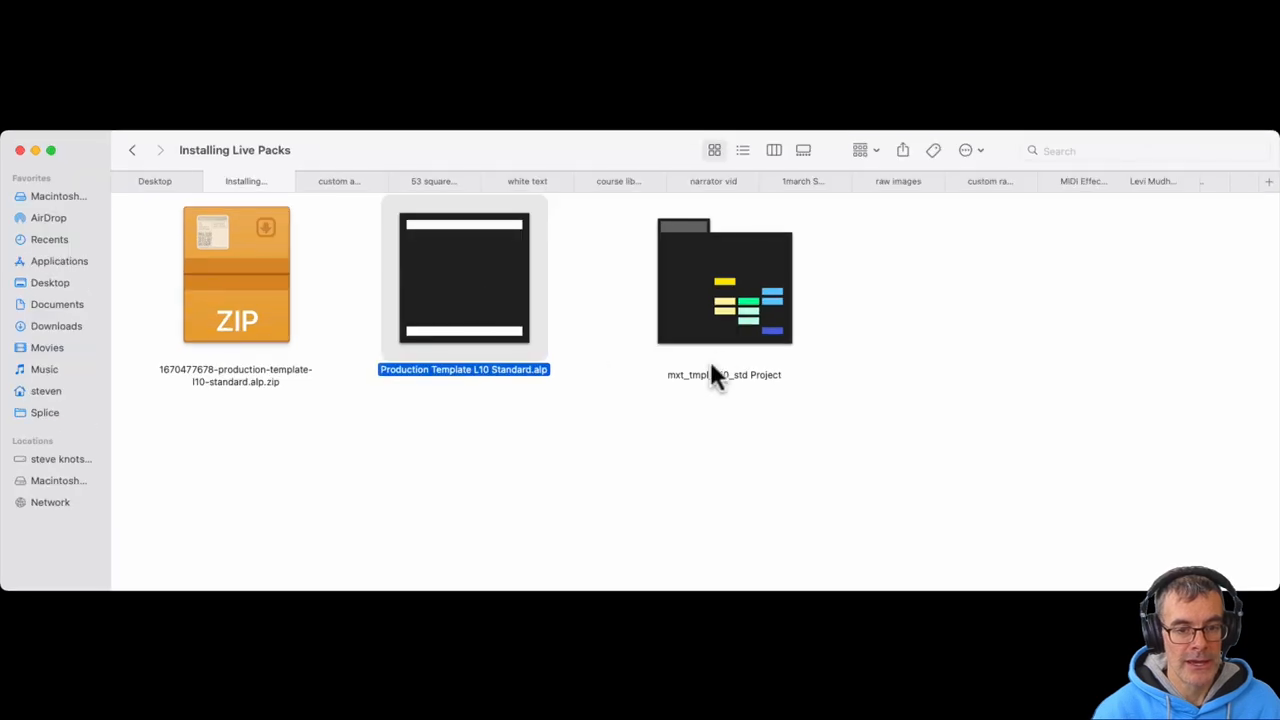
mouse_move(640, 490)
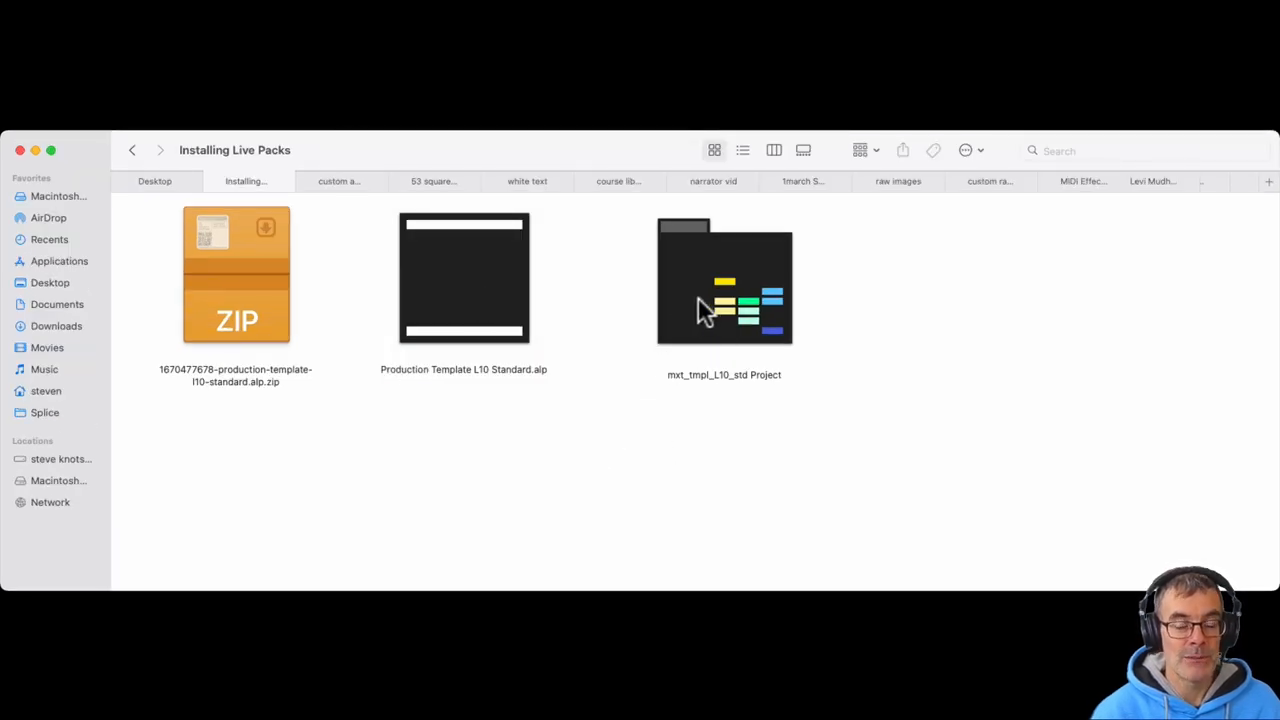
Open the mxt_tmpl_L10_std Project folder and launch mxt_tmpl_L10_stnd.als in Live
left_click(723, 282)
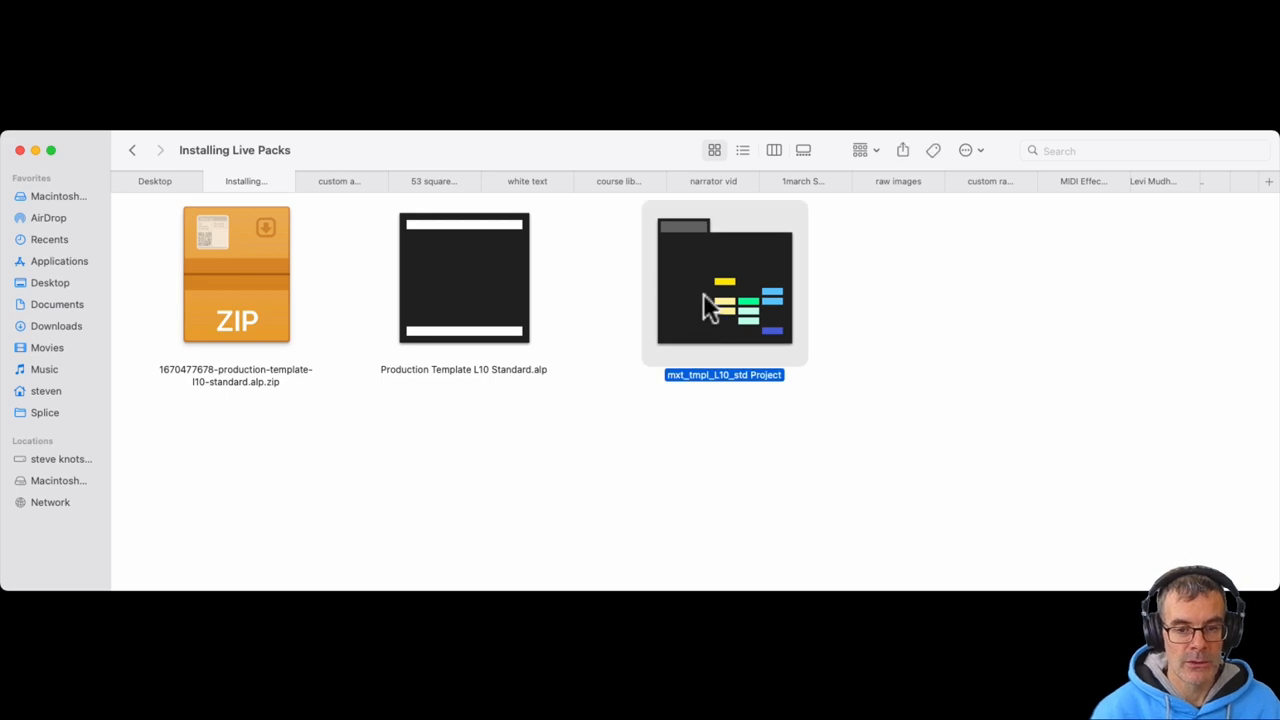
double_click(724, 278)
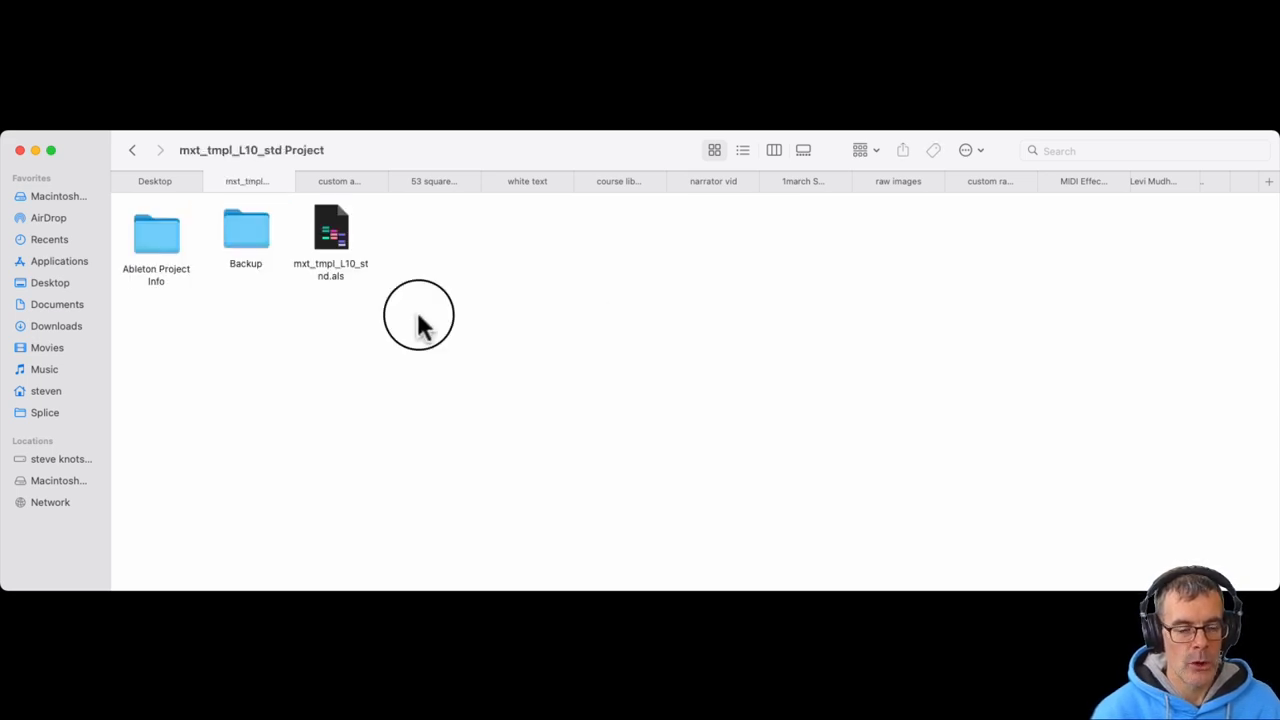
left_click(330, 230)
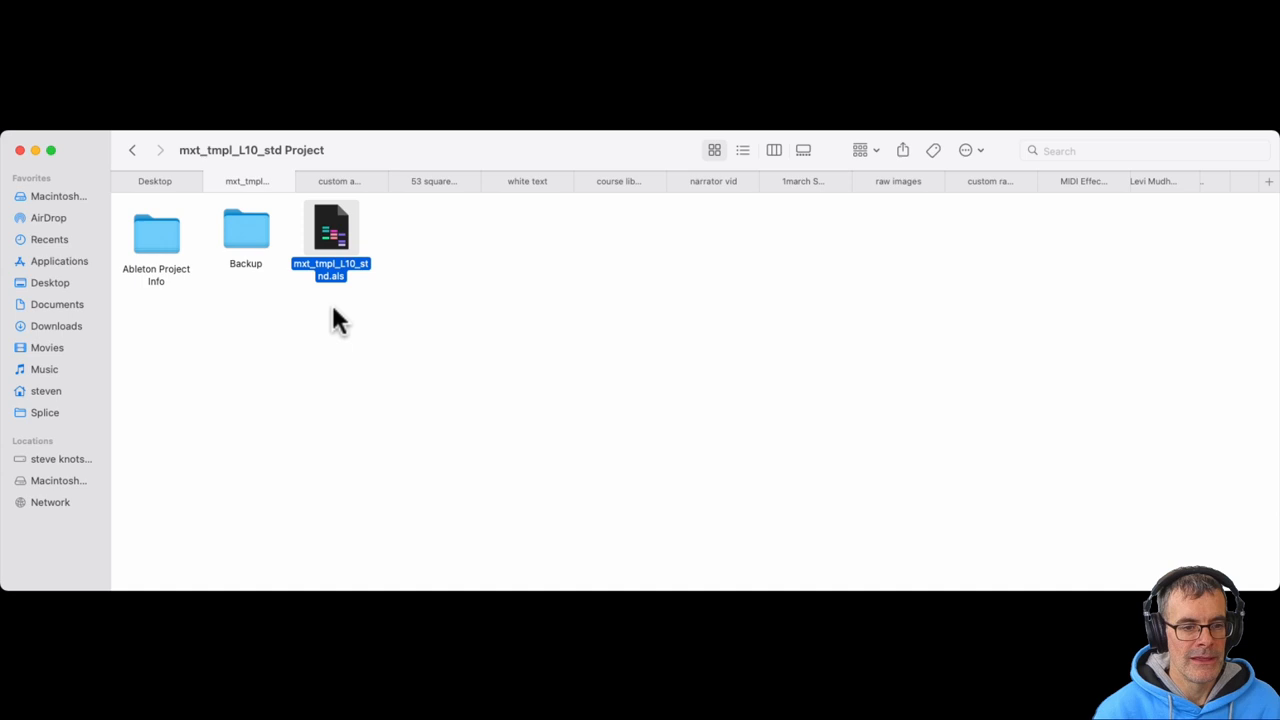
mouse_move(335, 238)
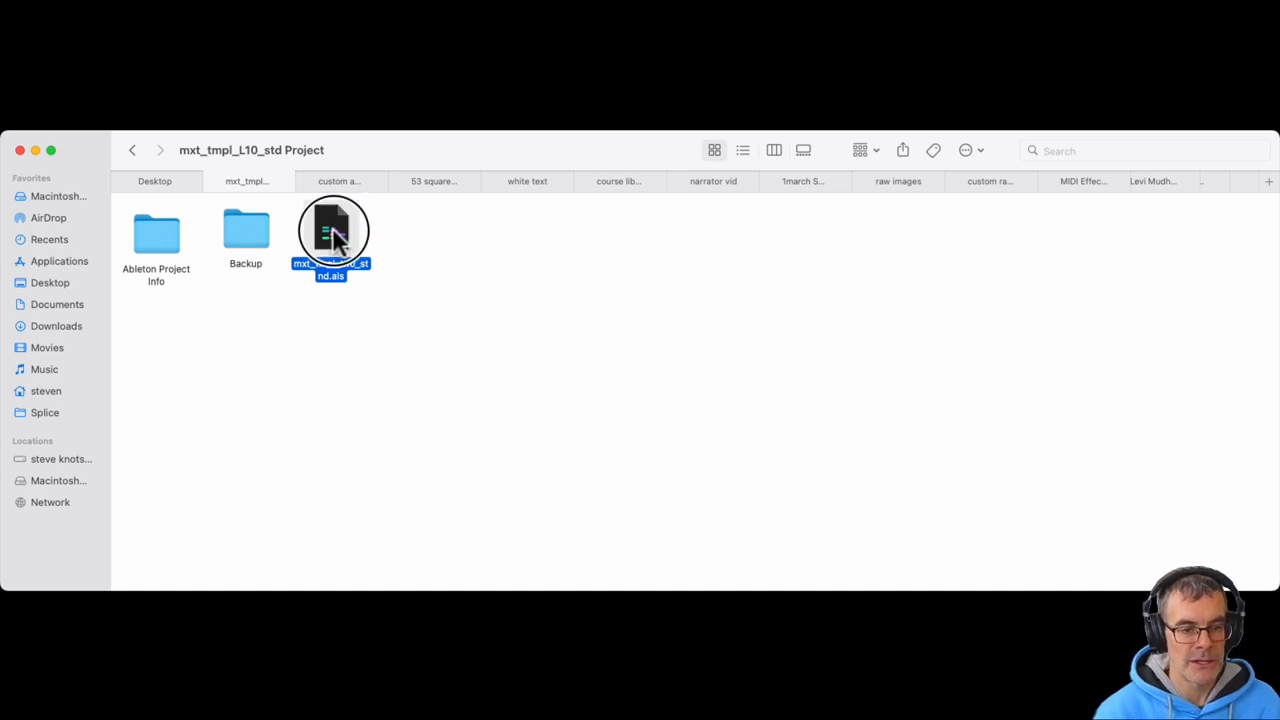
double_click(331, 232)
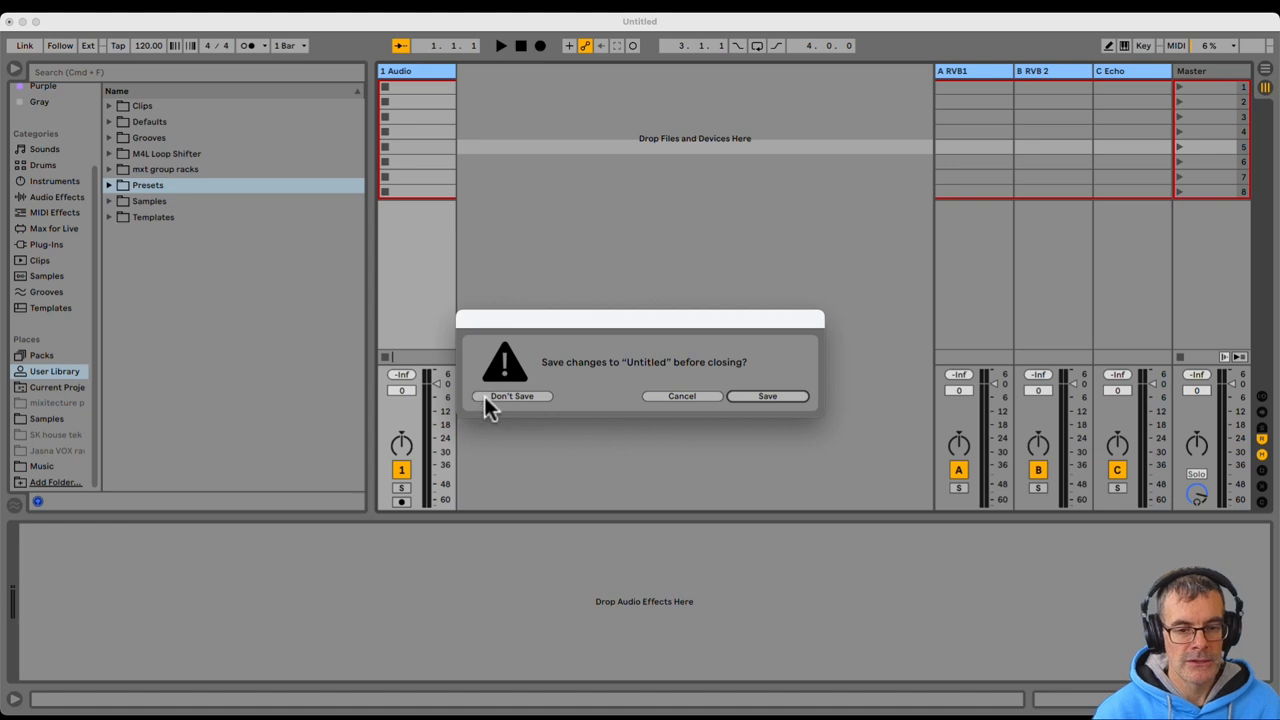
Discard the untitled set and scroll through the loaded template's tracks and master devices
left_click(512, 395)
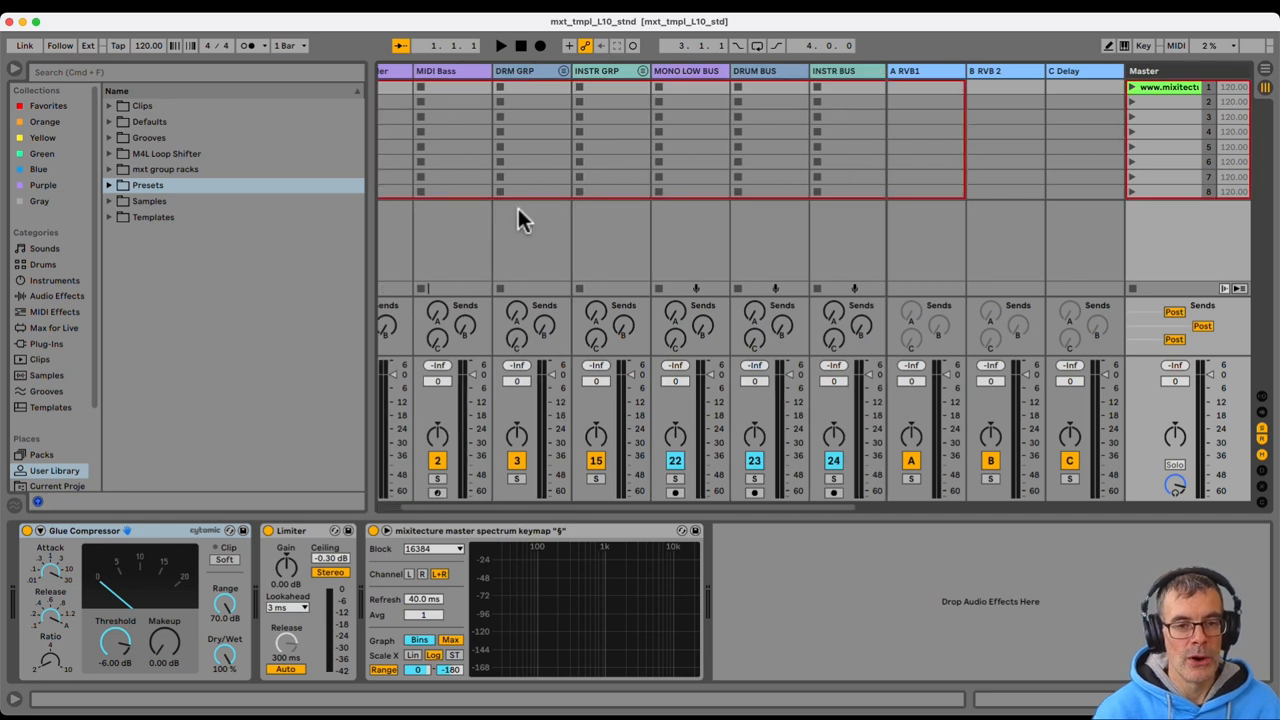
mouse_move(573, 35)
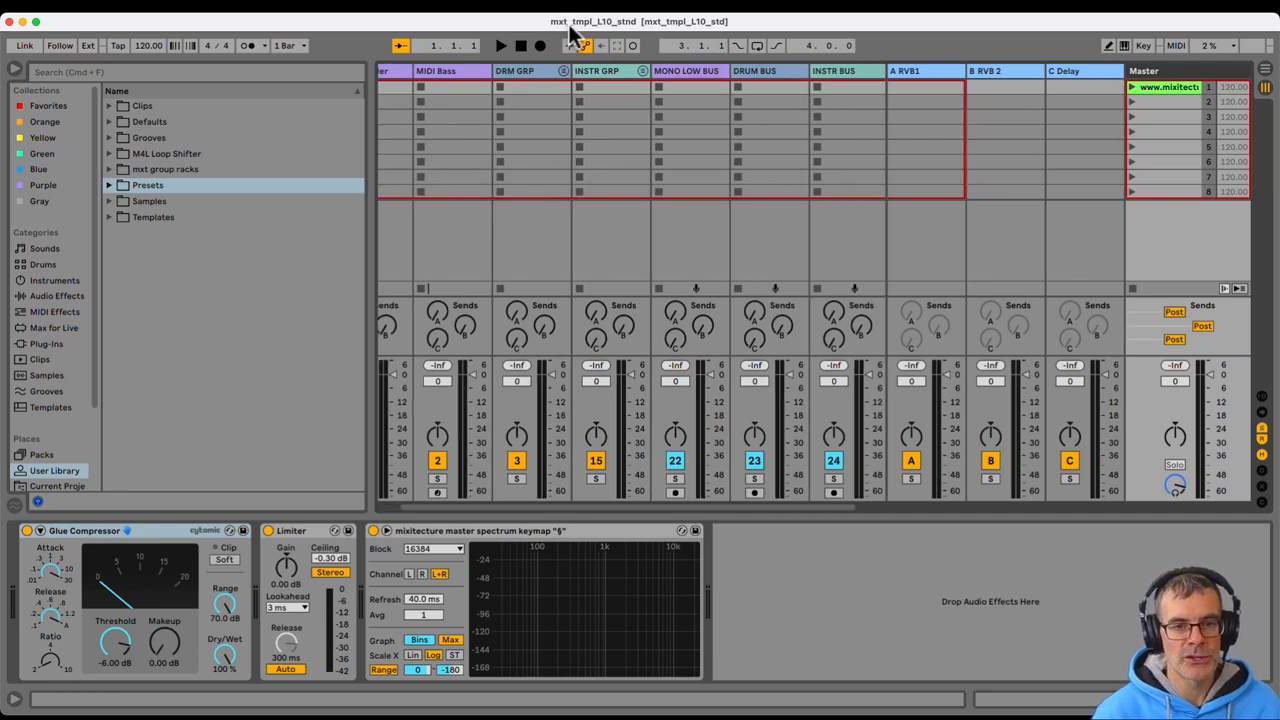
mouse_move(575, 185)
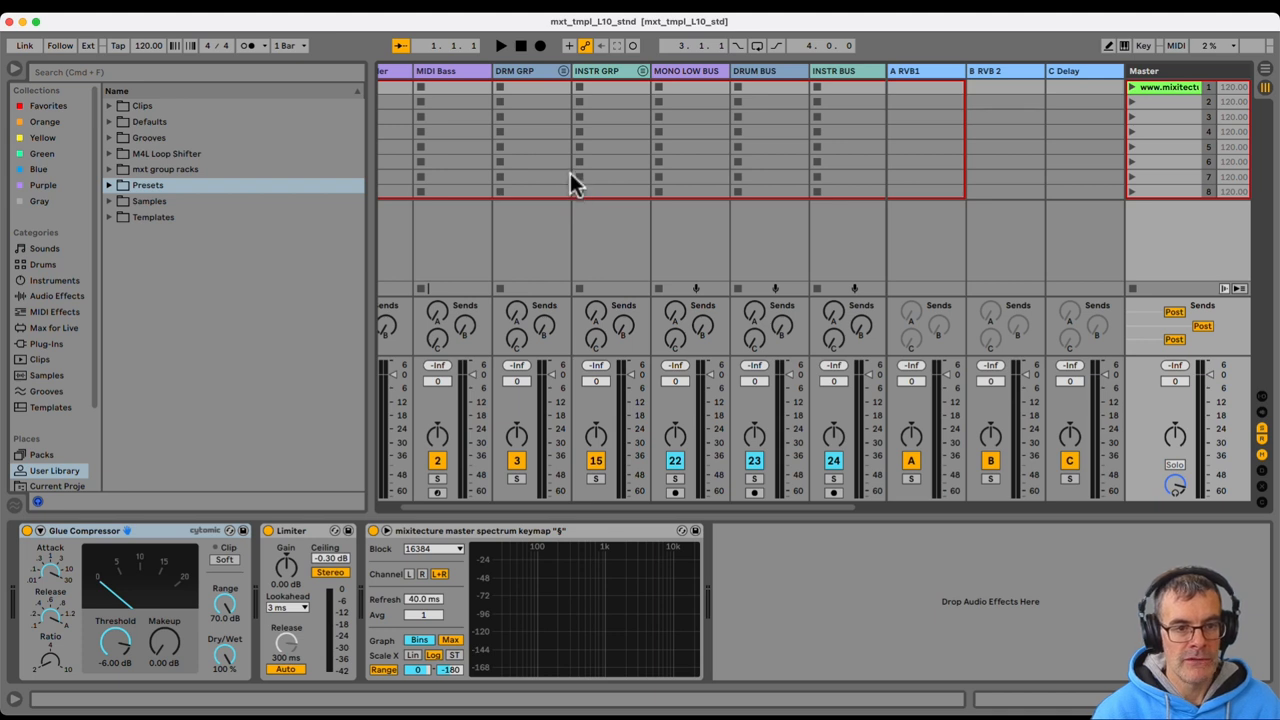
scroll("left", 3)
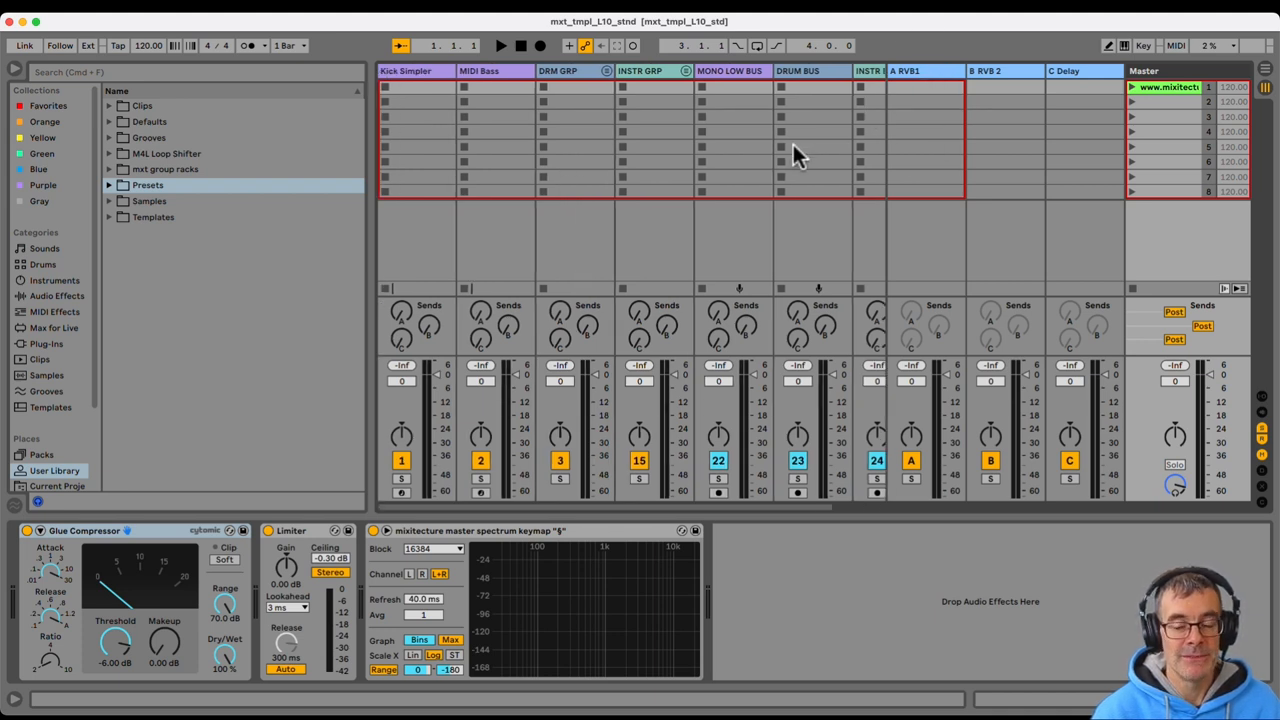
mouse_move(765, 185)
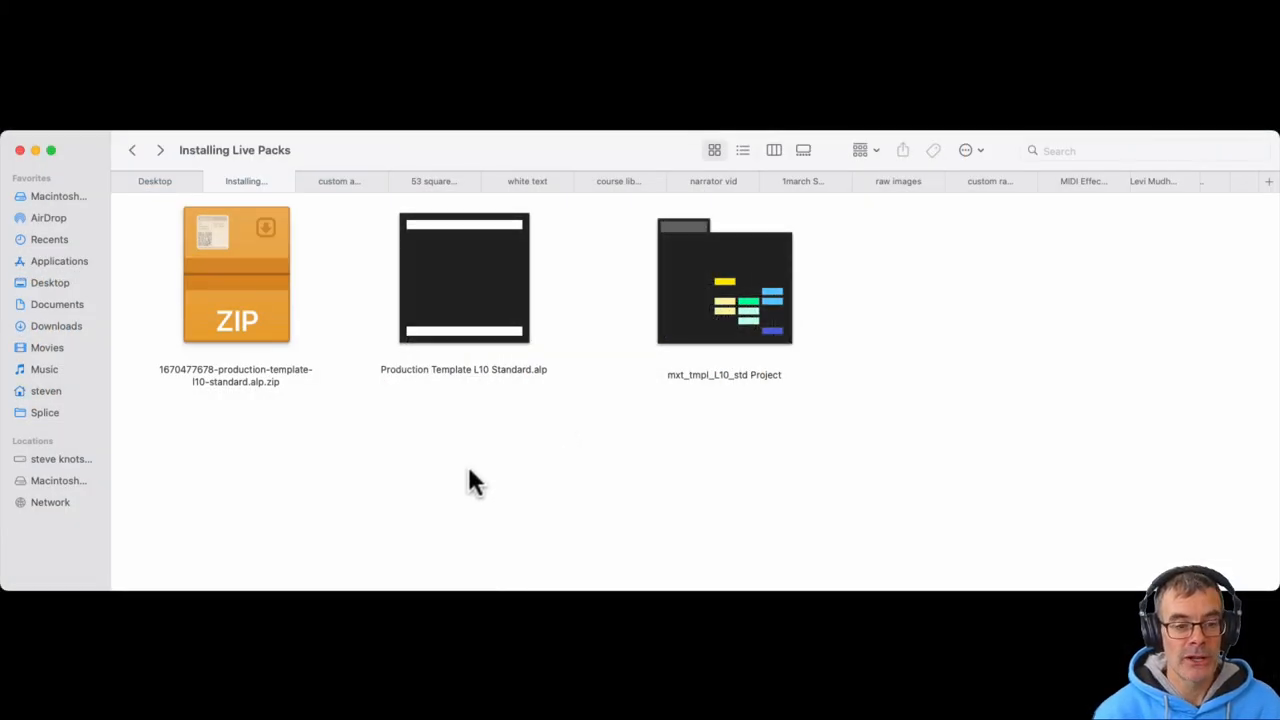
Point out the original zip, the extracted .alp and the installed Project folder
left_click(237, 275)
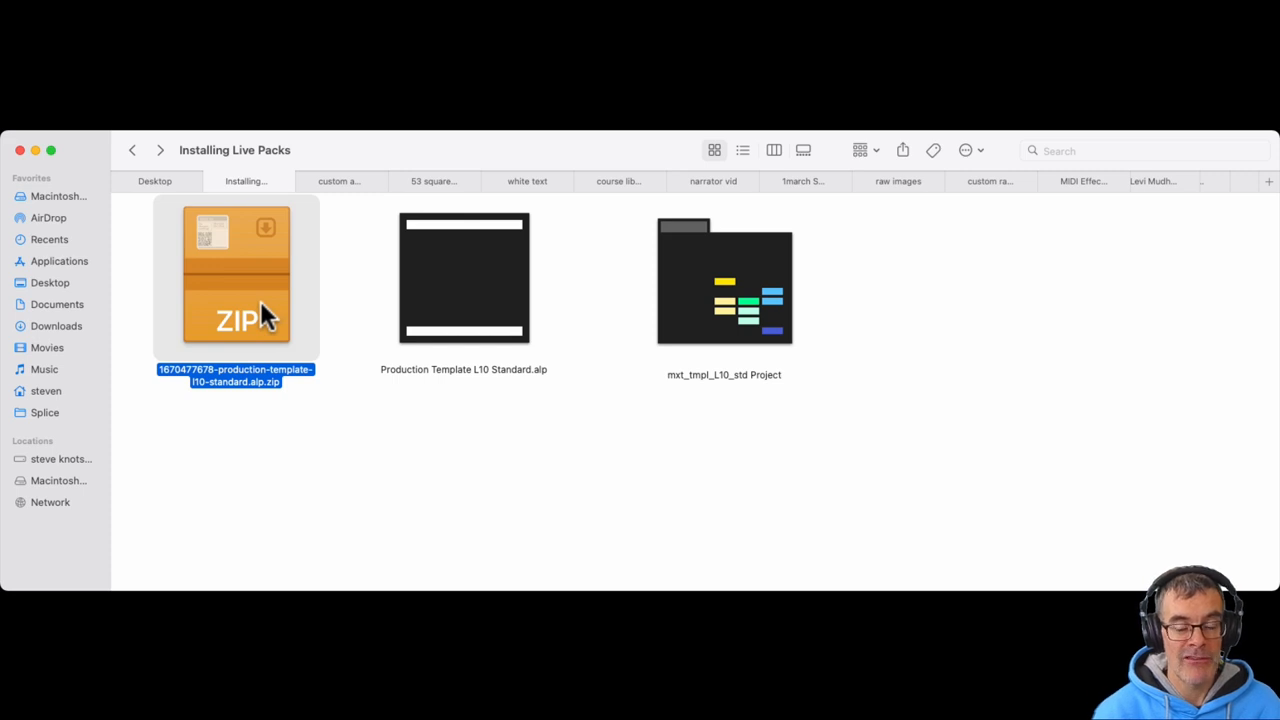
mouse_move(343, 420)
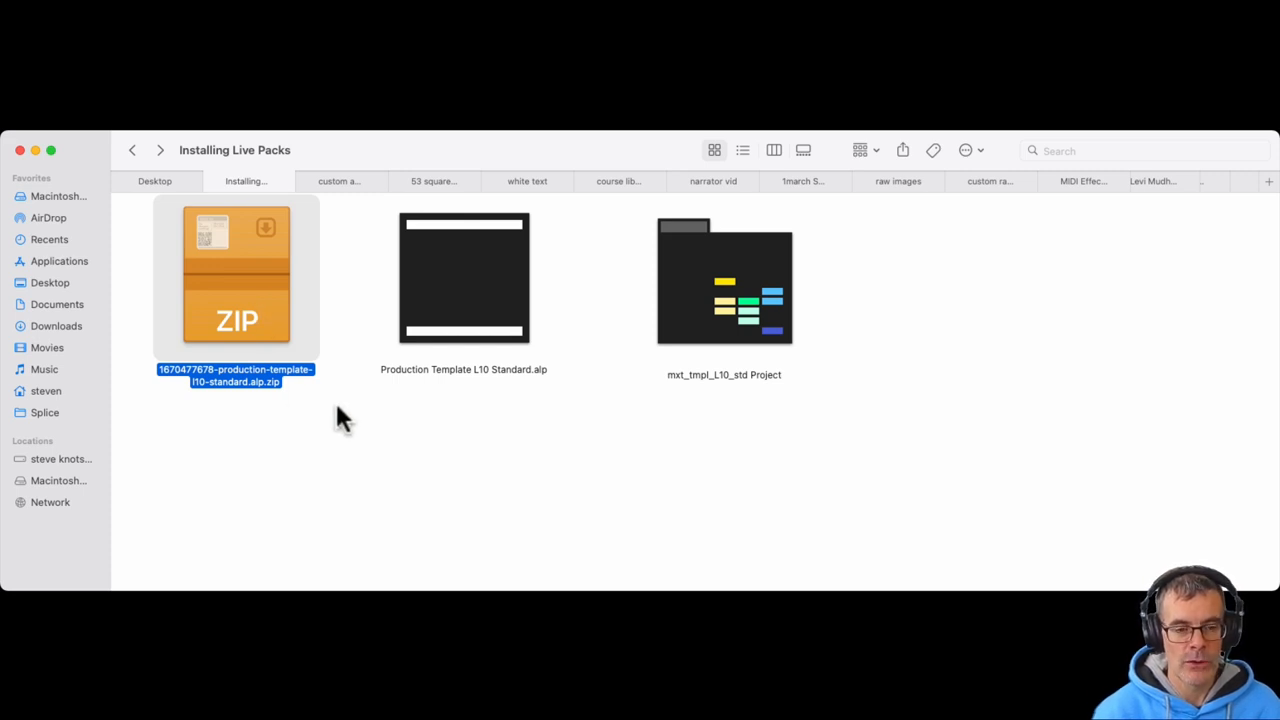
left_click(463, 278)
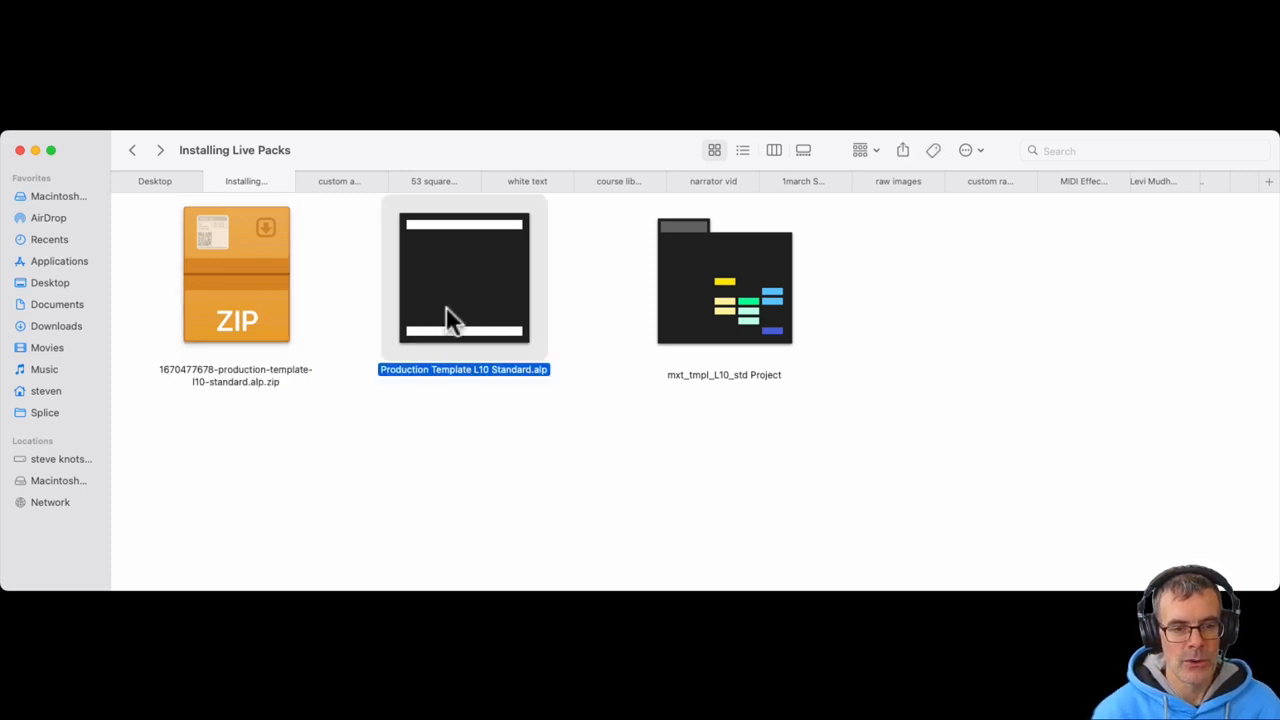
mouse_move(460, 310)
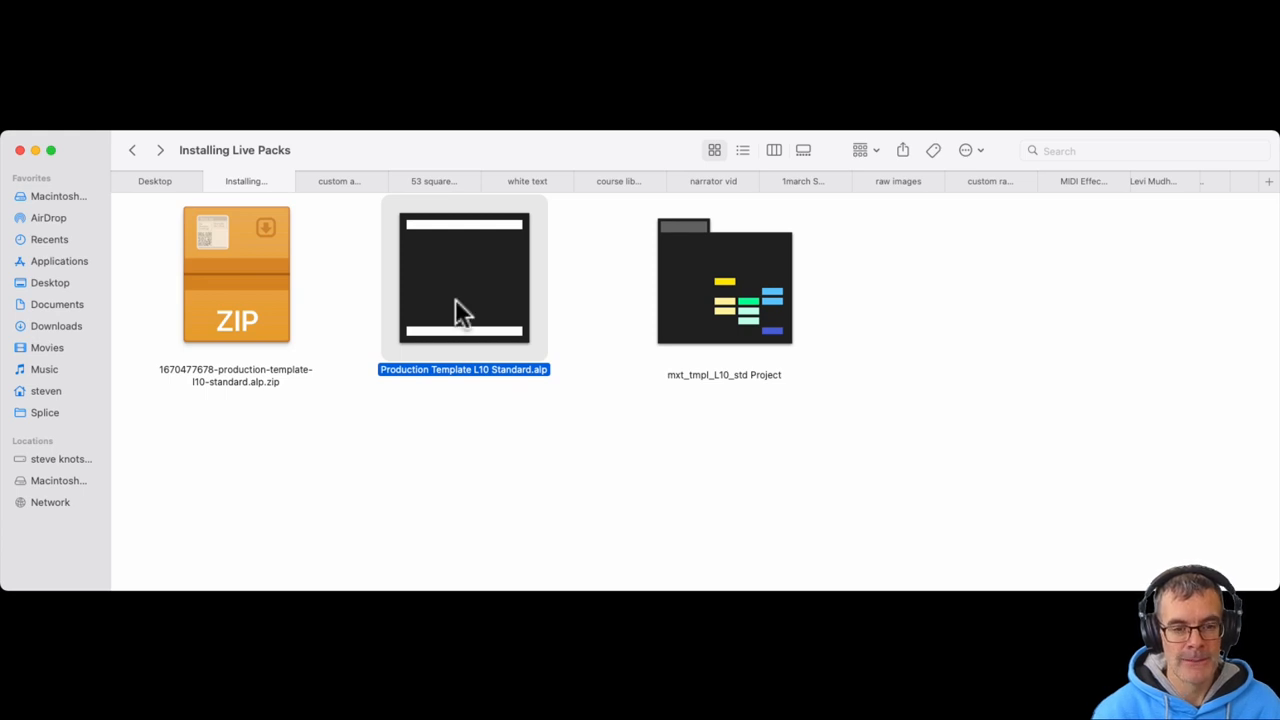
left_click(723, 280)
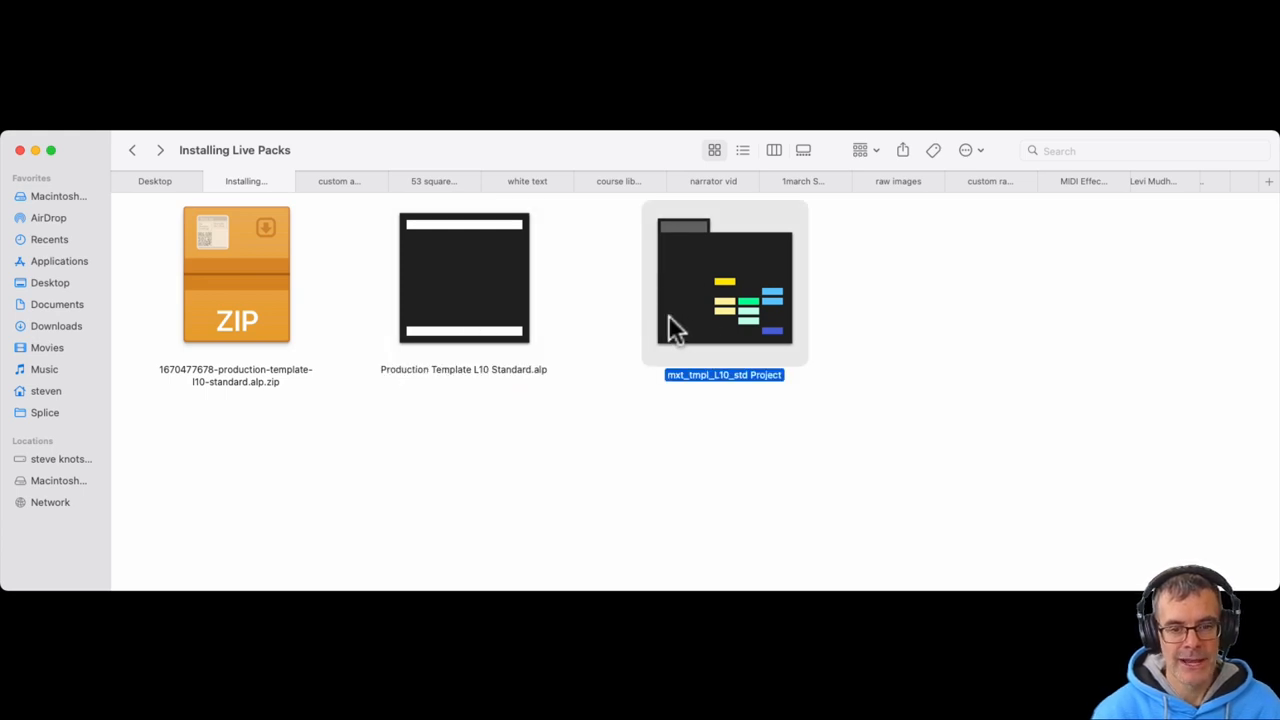
Reopen the mxt_tmpl_L10_std Project folder and relaunch mxt_tmpl_L10_stnd.als in Live
double_click(724, 280)
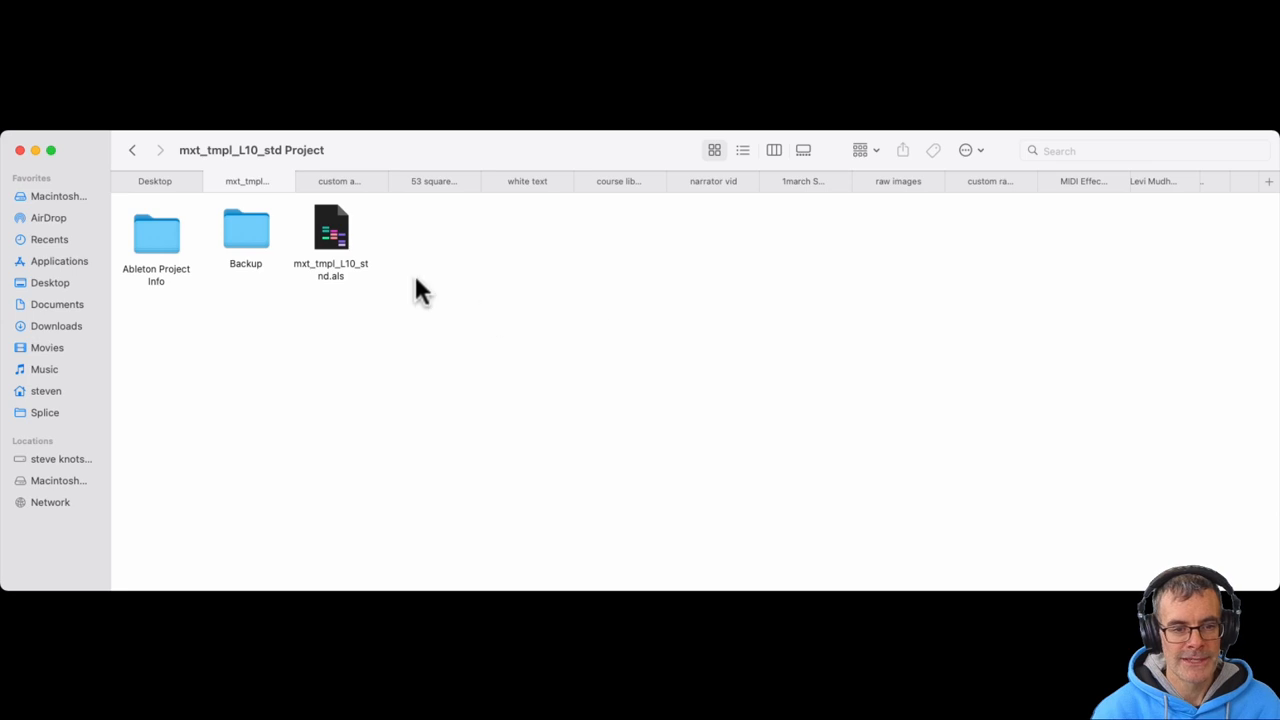
left_click(330, 230)
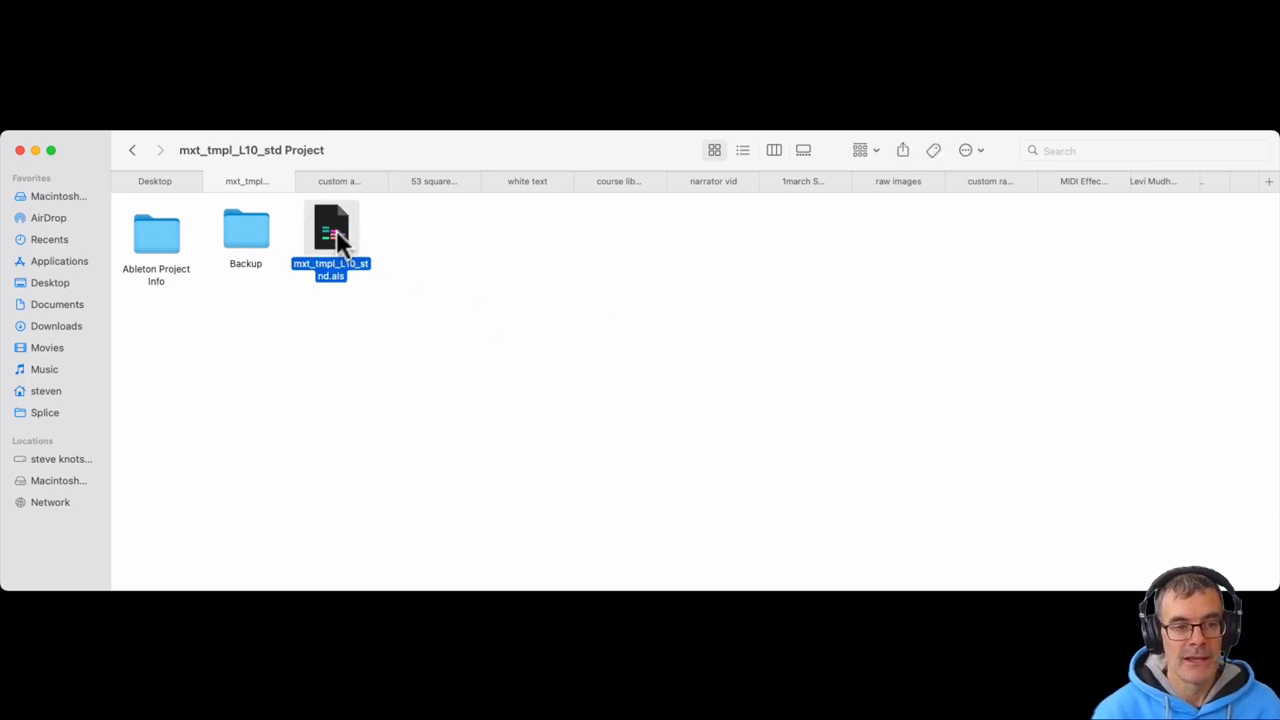
double_click(330, 230)
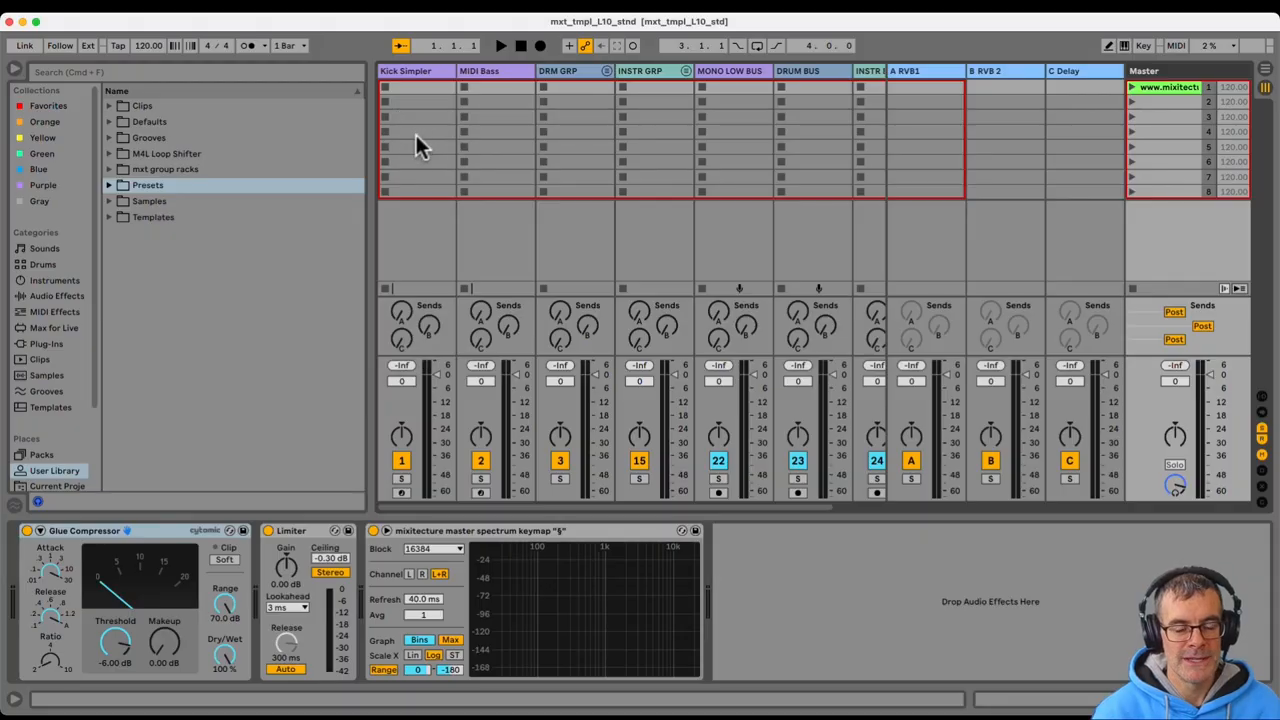
mouse_move(418, 190)
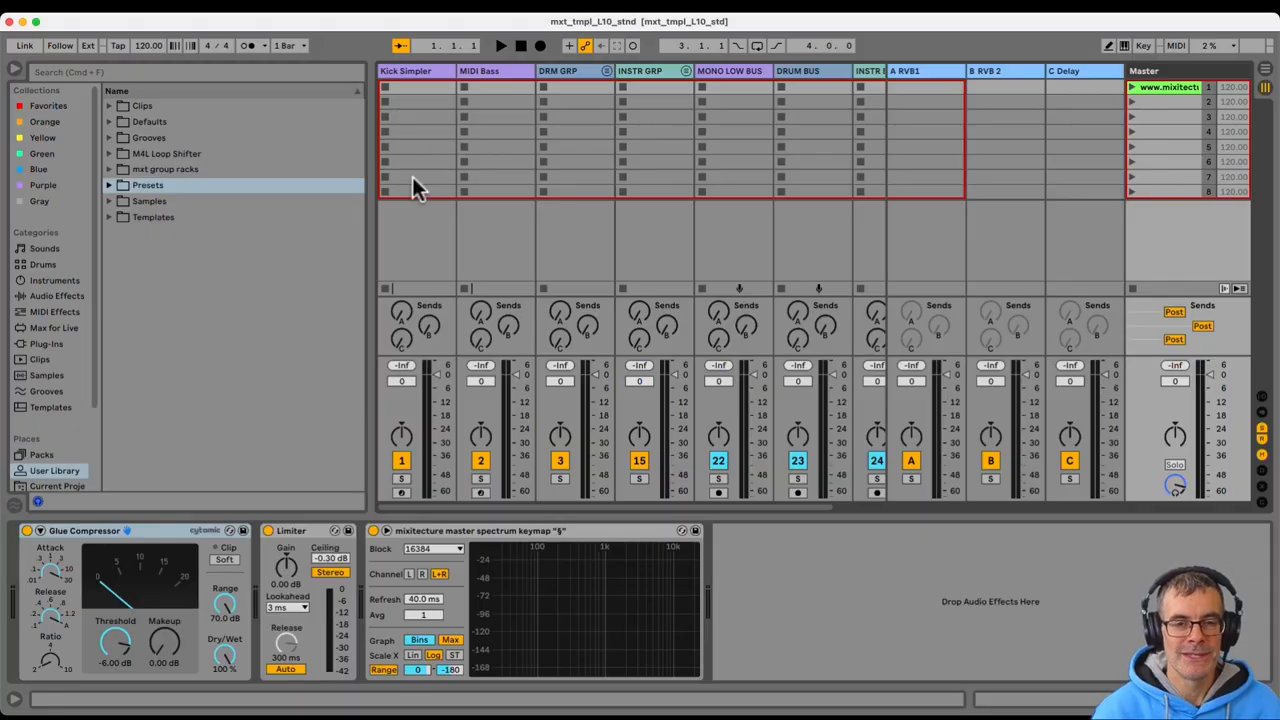